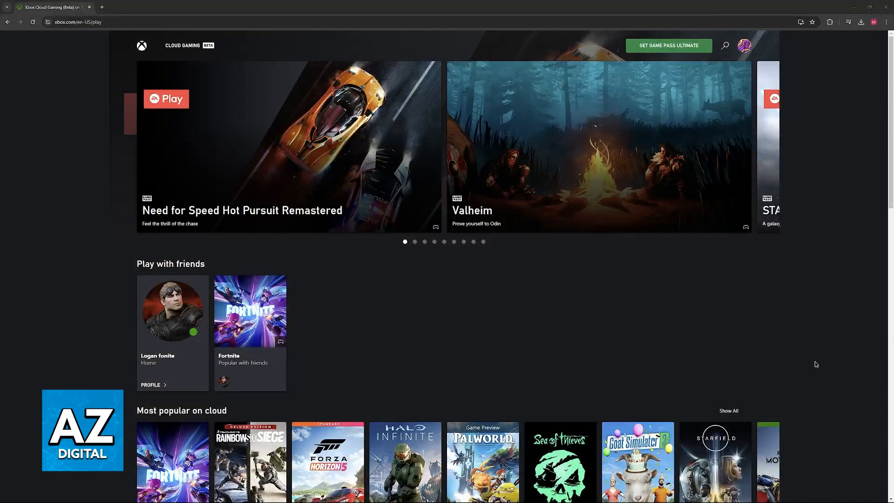
Confirm the Xbox 360 Controller for Windows appears under Xbox 360 Peripherals in Device Manager
{"action": "scroll", "scroll_direction": "down", "scroll_amount": 3}
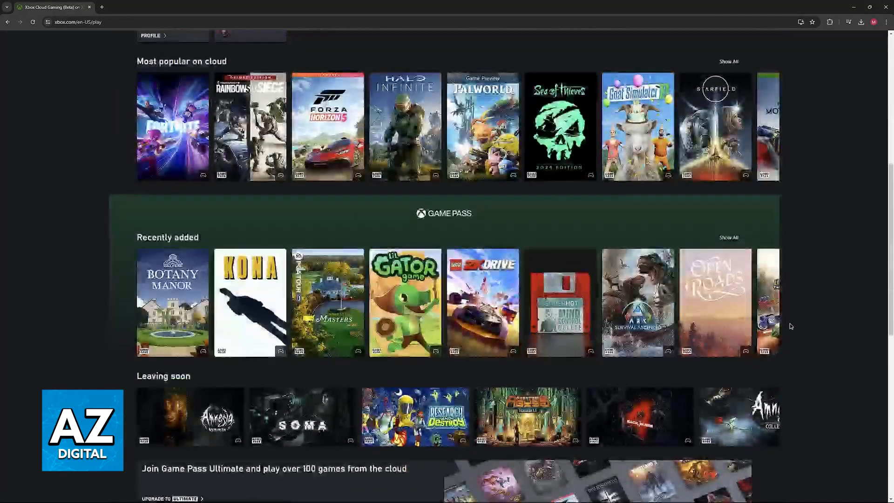
{"action": "scroll", "scroll_direction": "up", "scroll_amount": 3}
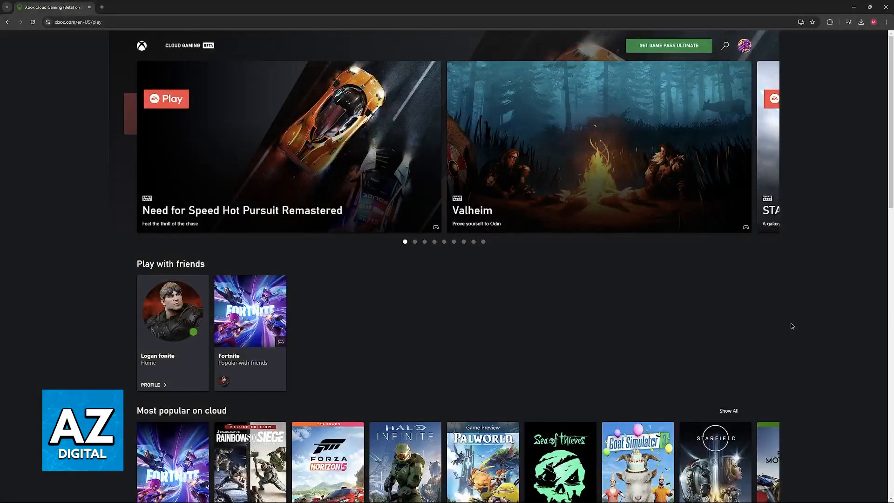
{"action": "mouse_move", "coordinate": [798, 309]}
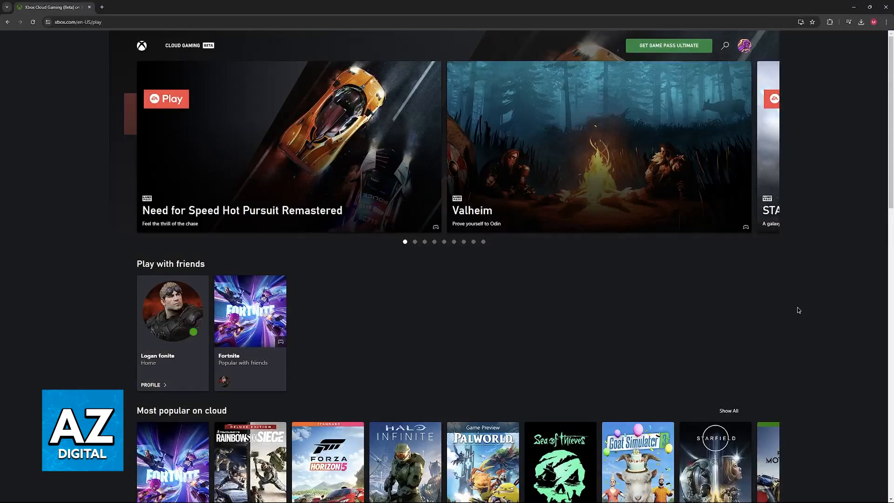
{"action": "mouse_move", "coordinate": [604, 369]}
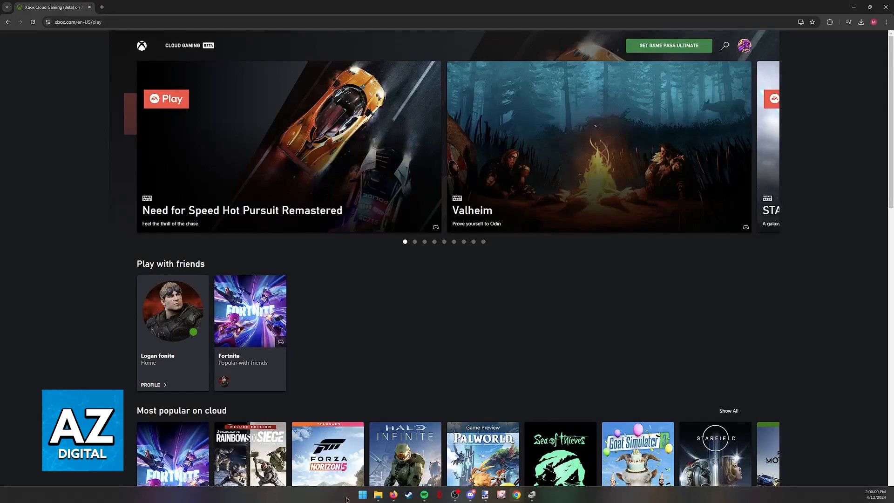
{"action": "right_click", "coordinate": [362, 494]}
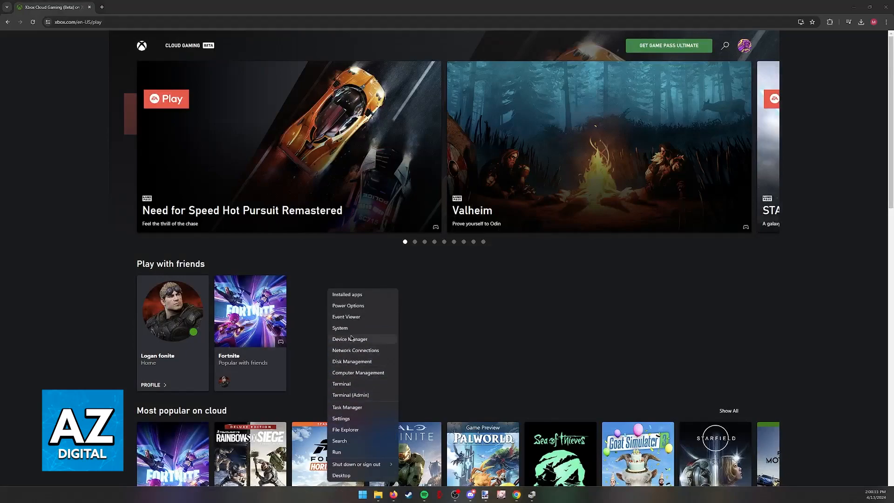
{"action": "left_click", "coordinate": [349, 338]}
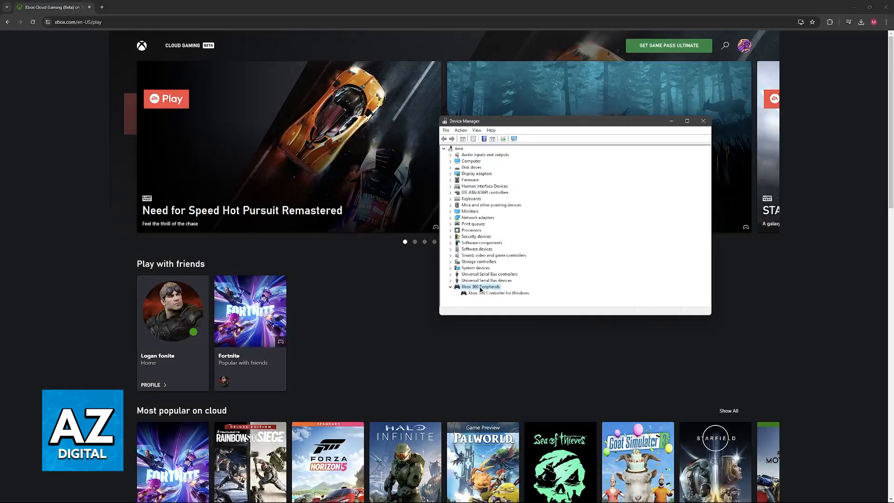
{"action": "left_click", "coordinate": [501, 292]}
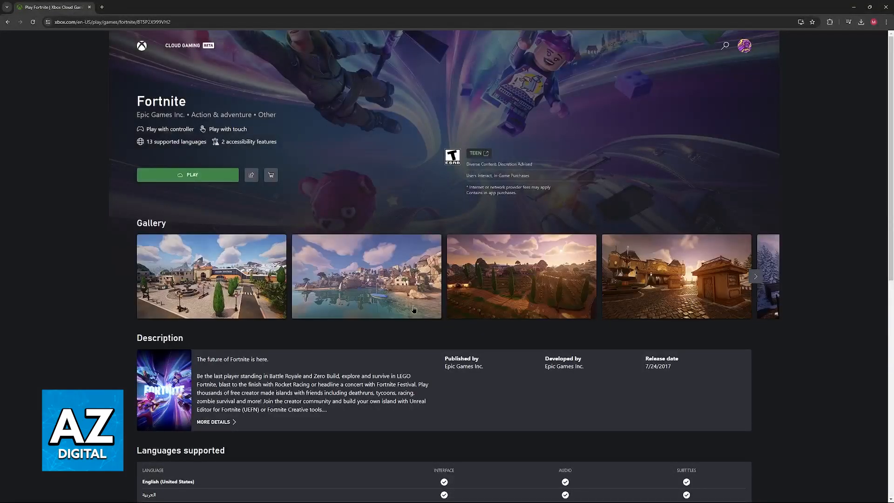
Launch Fortnite with Play and continue anyway past the controller-not-detected warning
{"action": "scroll", "scroll_direction": "down", "scroll_amount": 3}
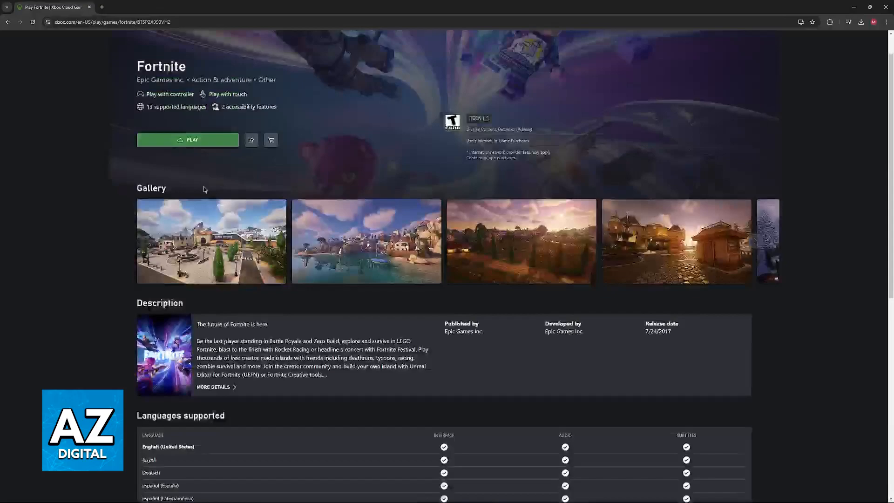
{"action": "left_click", "coordinate": [187, 139]}
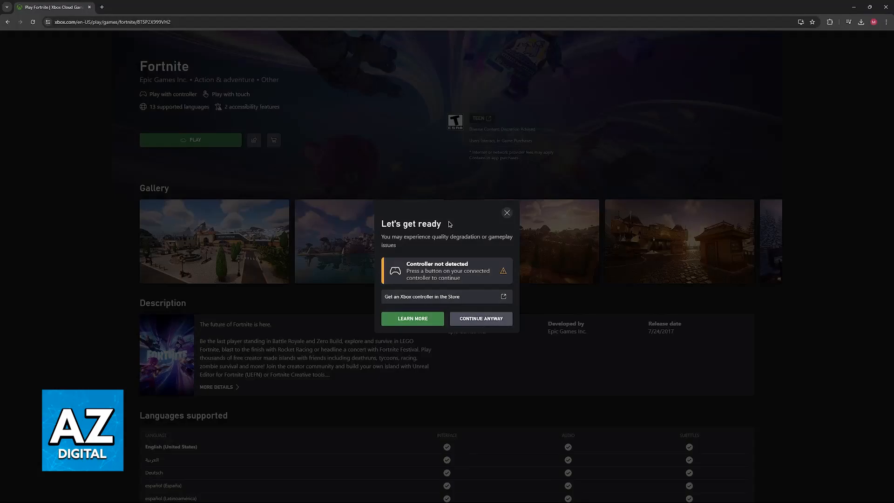
{"action": "left_click", "coordinate": [480, 318]}
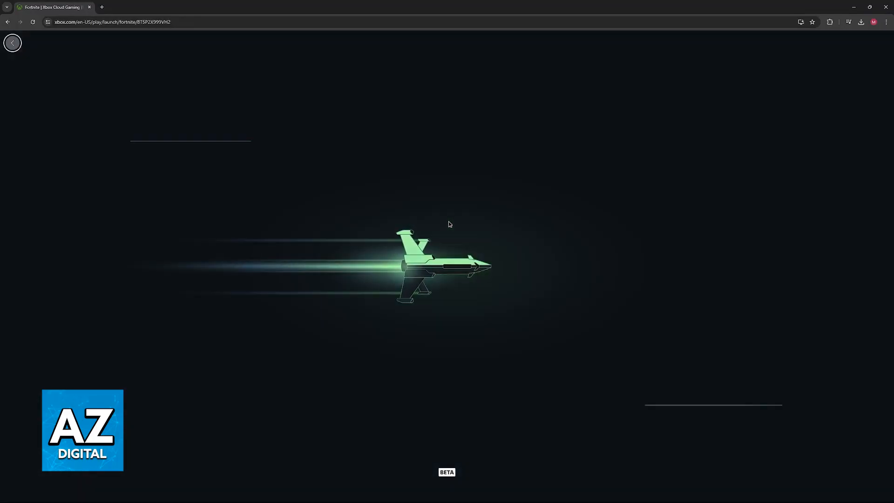